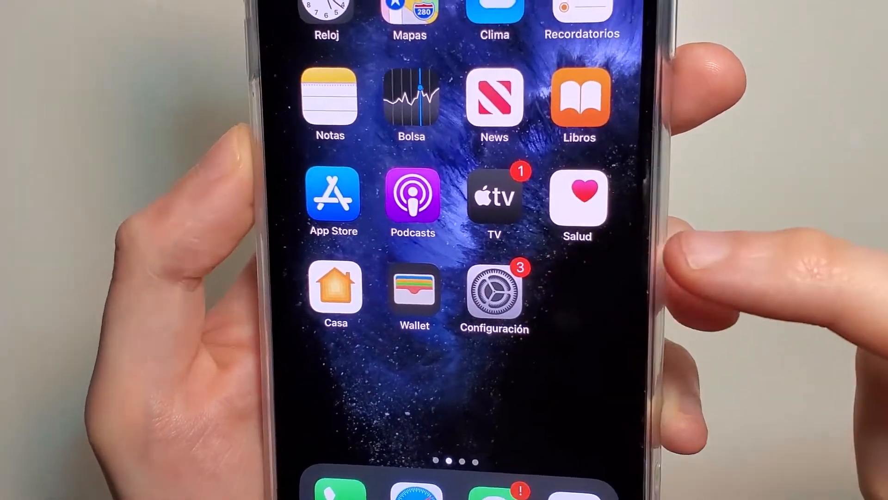
# Open Configuración from the home screen and scroll down to the General entry
pyautogui.click(494, 289)
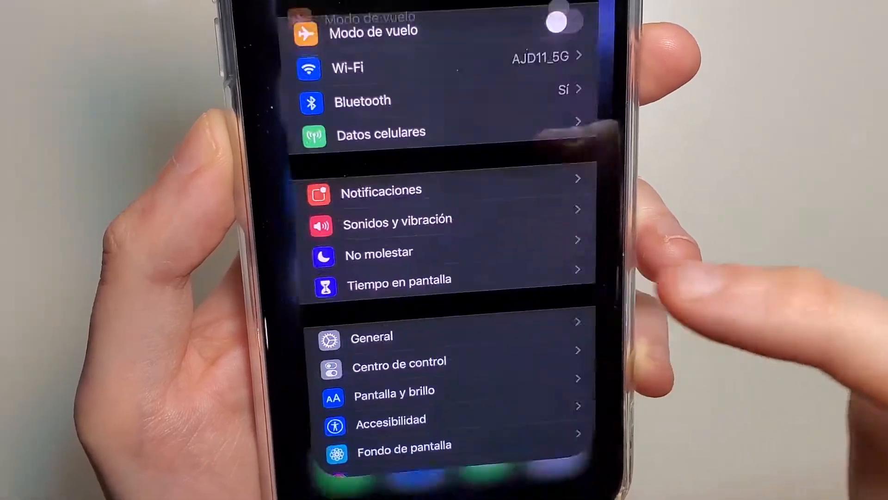
pyautogui.scroll(-3)
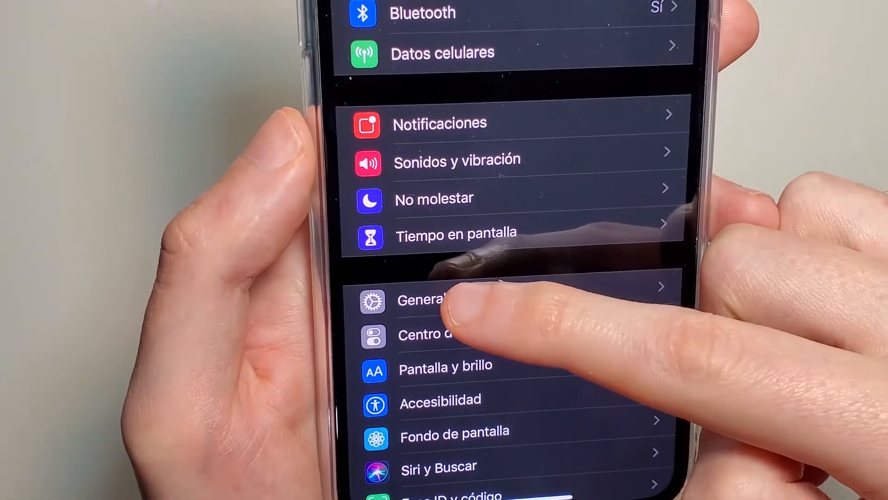
pyautogui.scroll(-3)
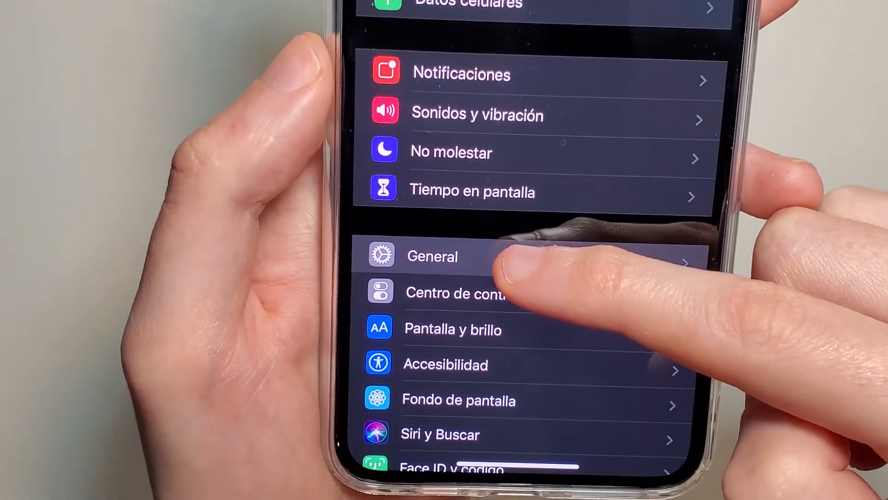
# Go into General and select Idioma y región
pyautogui.click(432, 256)
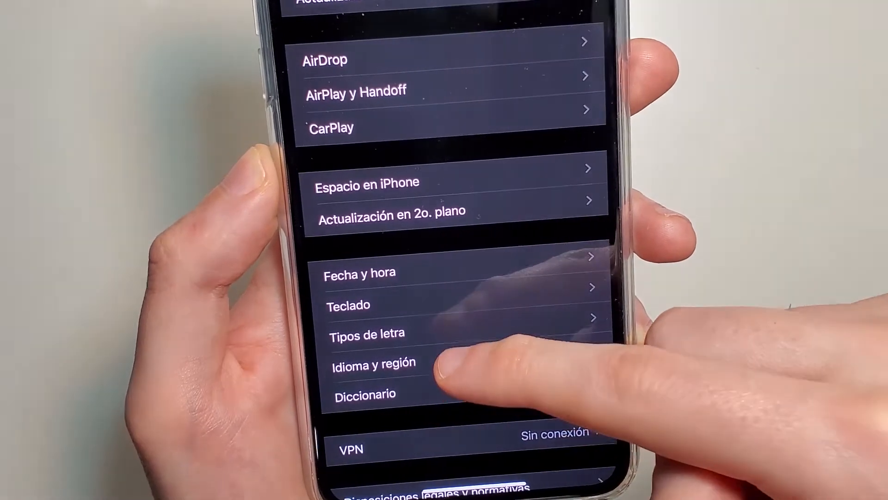
pyautogui.click(385, 361)
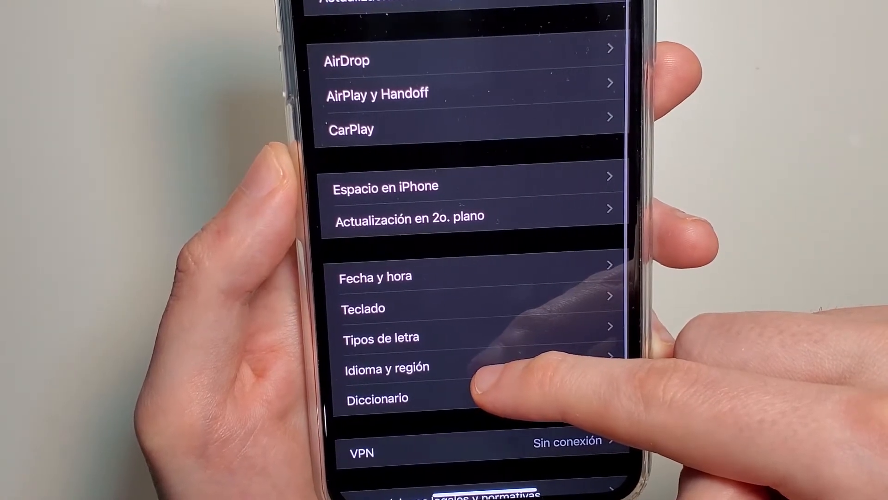
# Set Idioma del iPhone to English (US) and confirm Cambiar a inglés
pyautogui.click(386, 366)
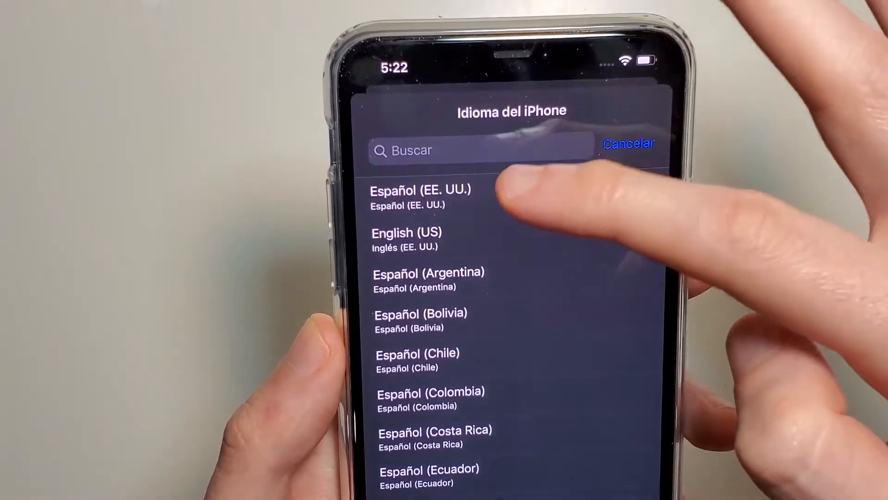
pyautogui.click(420, 196)
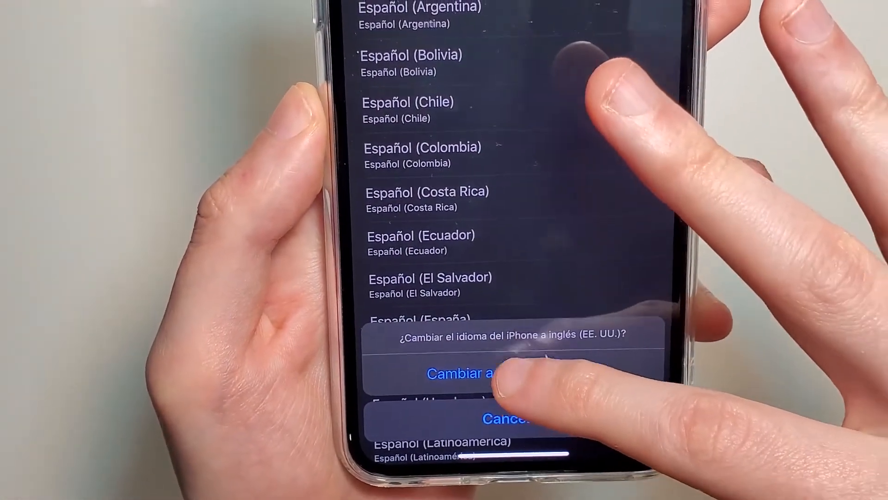
pyautogui.click(459, 374)
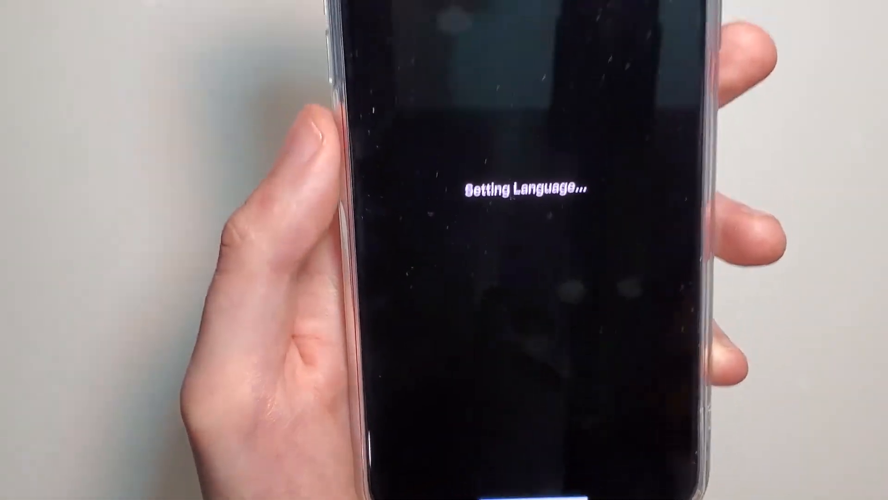